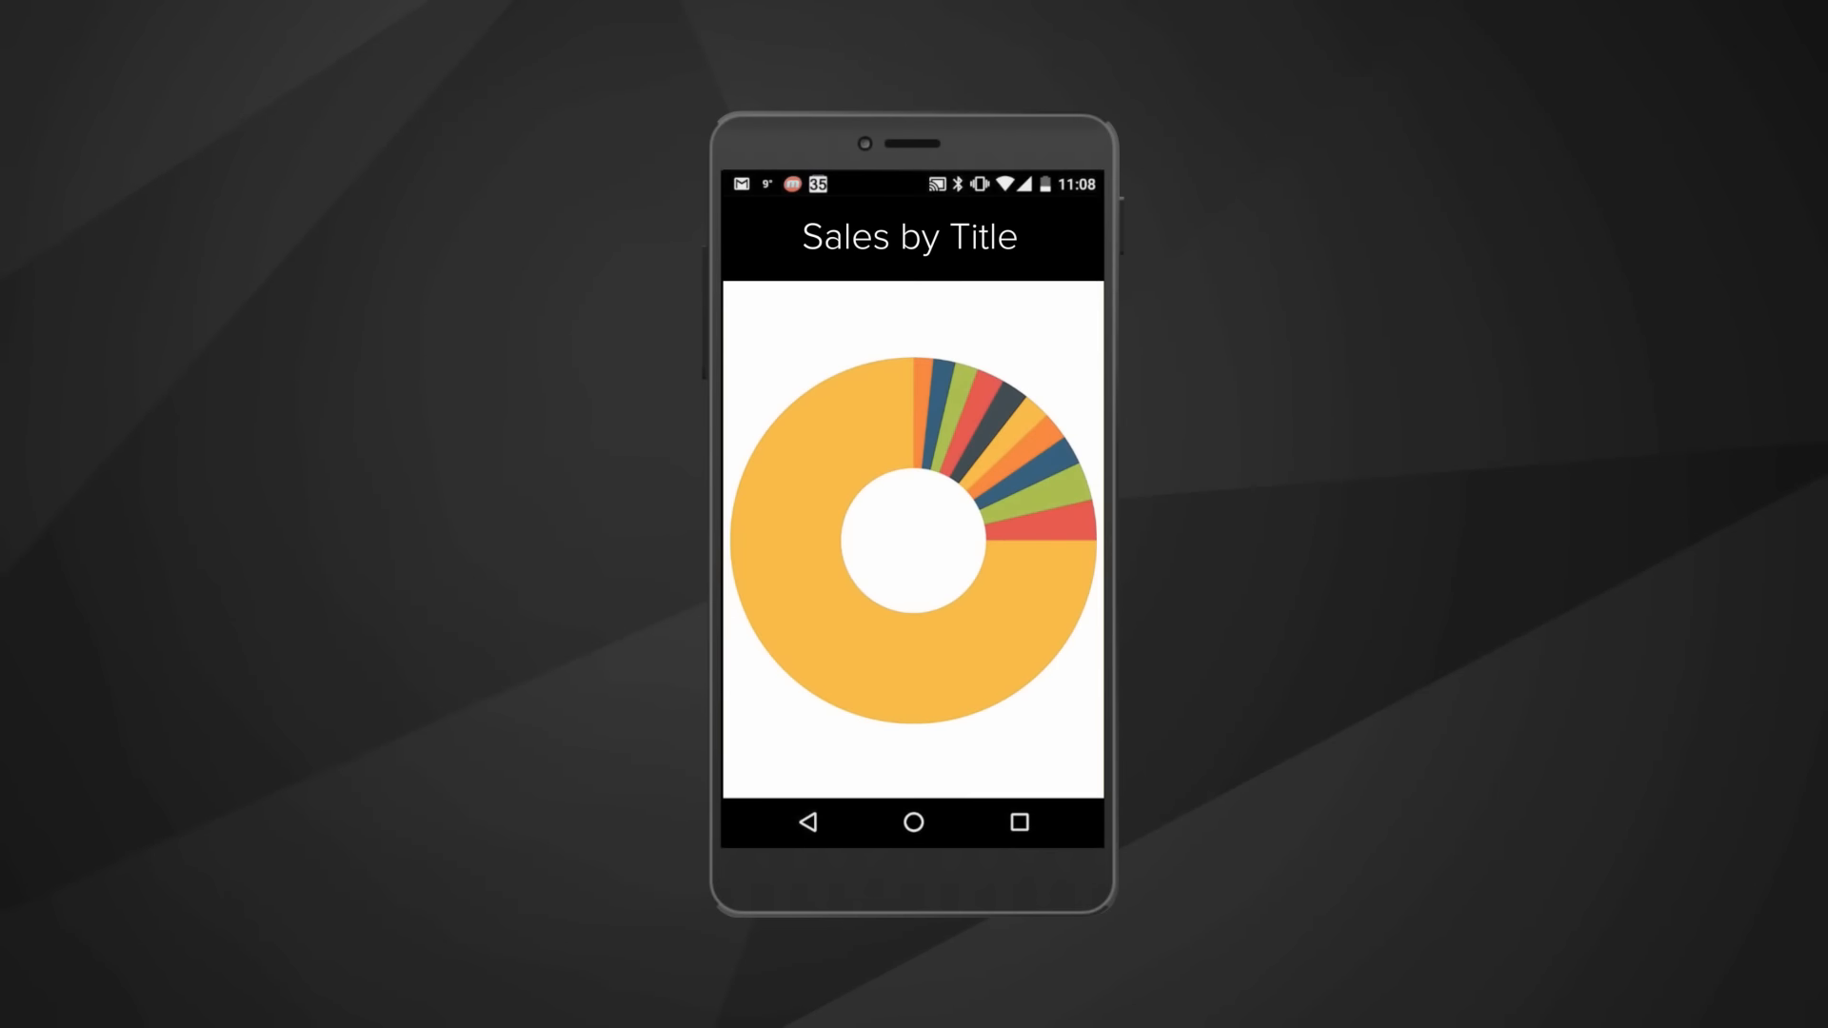
Drill into The Lord of the Rings donut slice to show SalesQty 150,091,575.
left_click(816, 560)
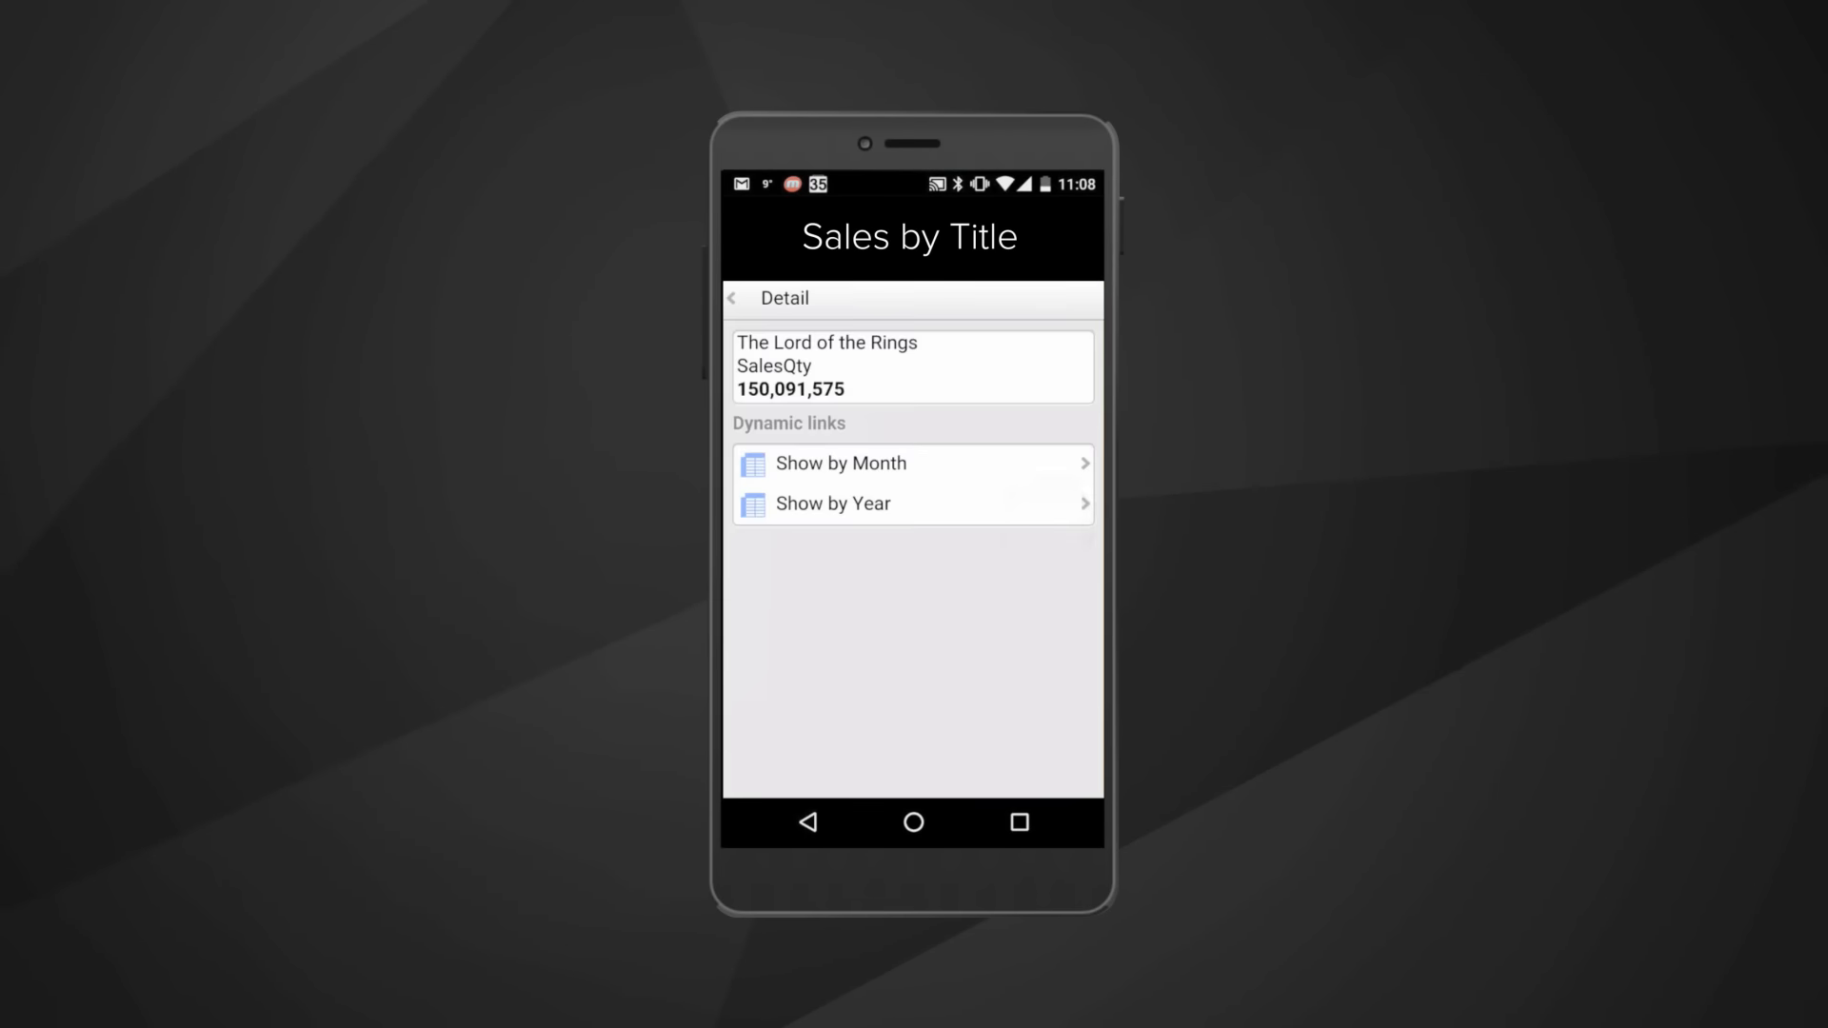
left_click(838, 463)
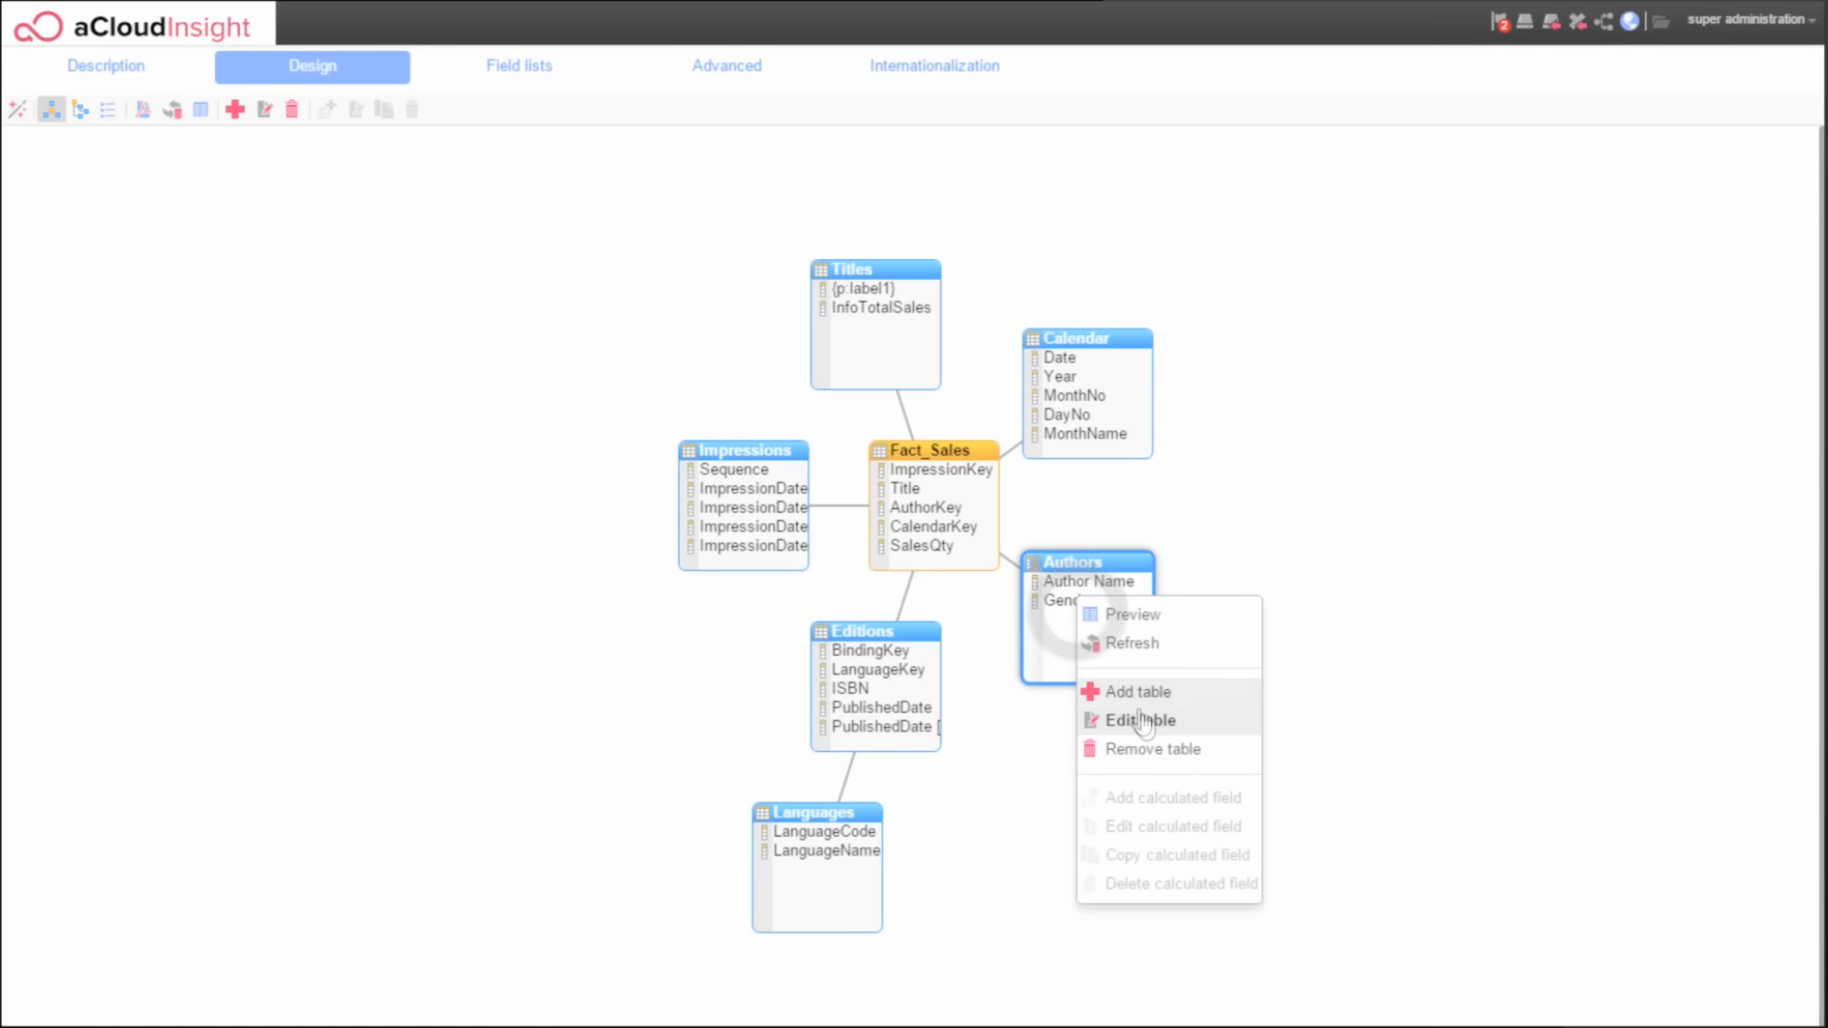
Edit the Authors table definition to add the AuthorKey field.
left_click(1137, 720)
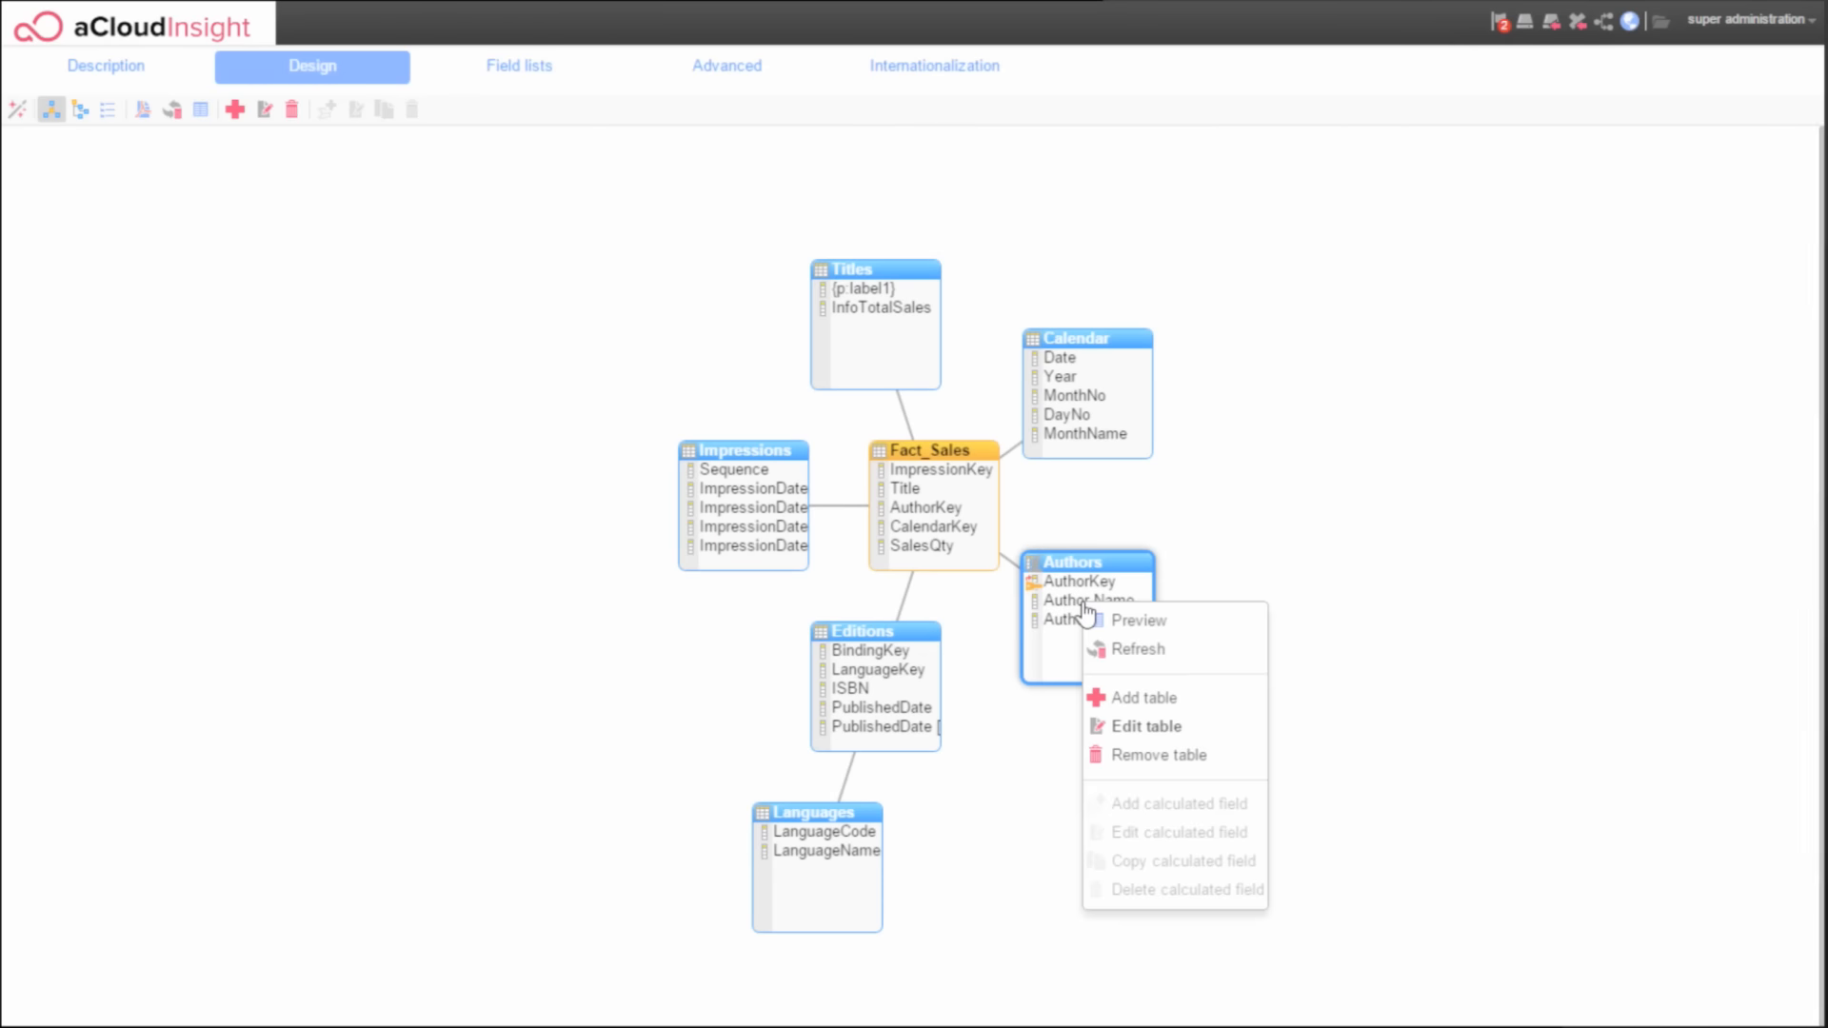
left_click(1138, 619)
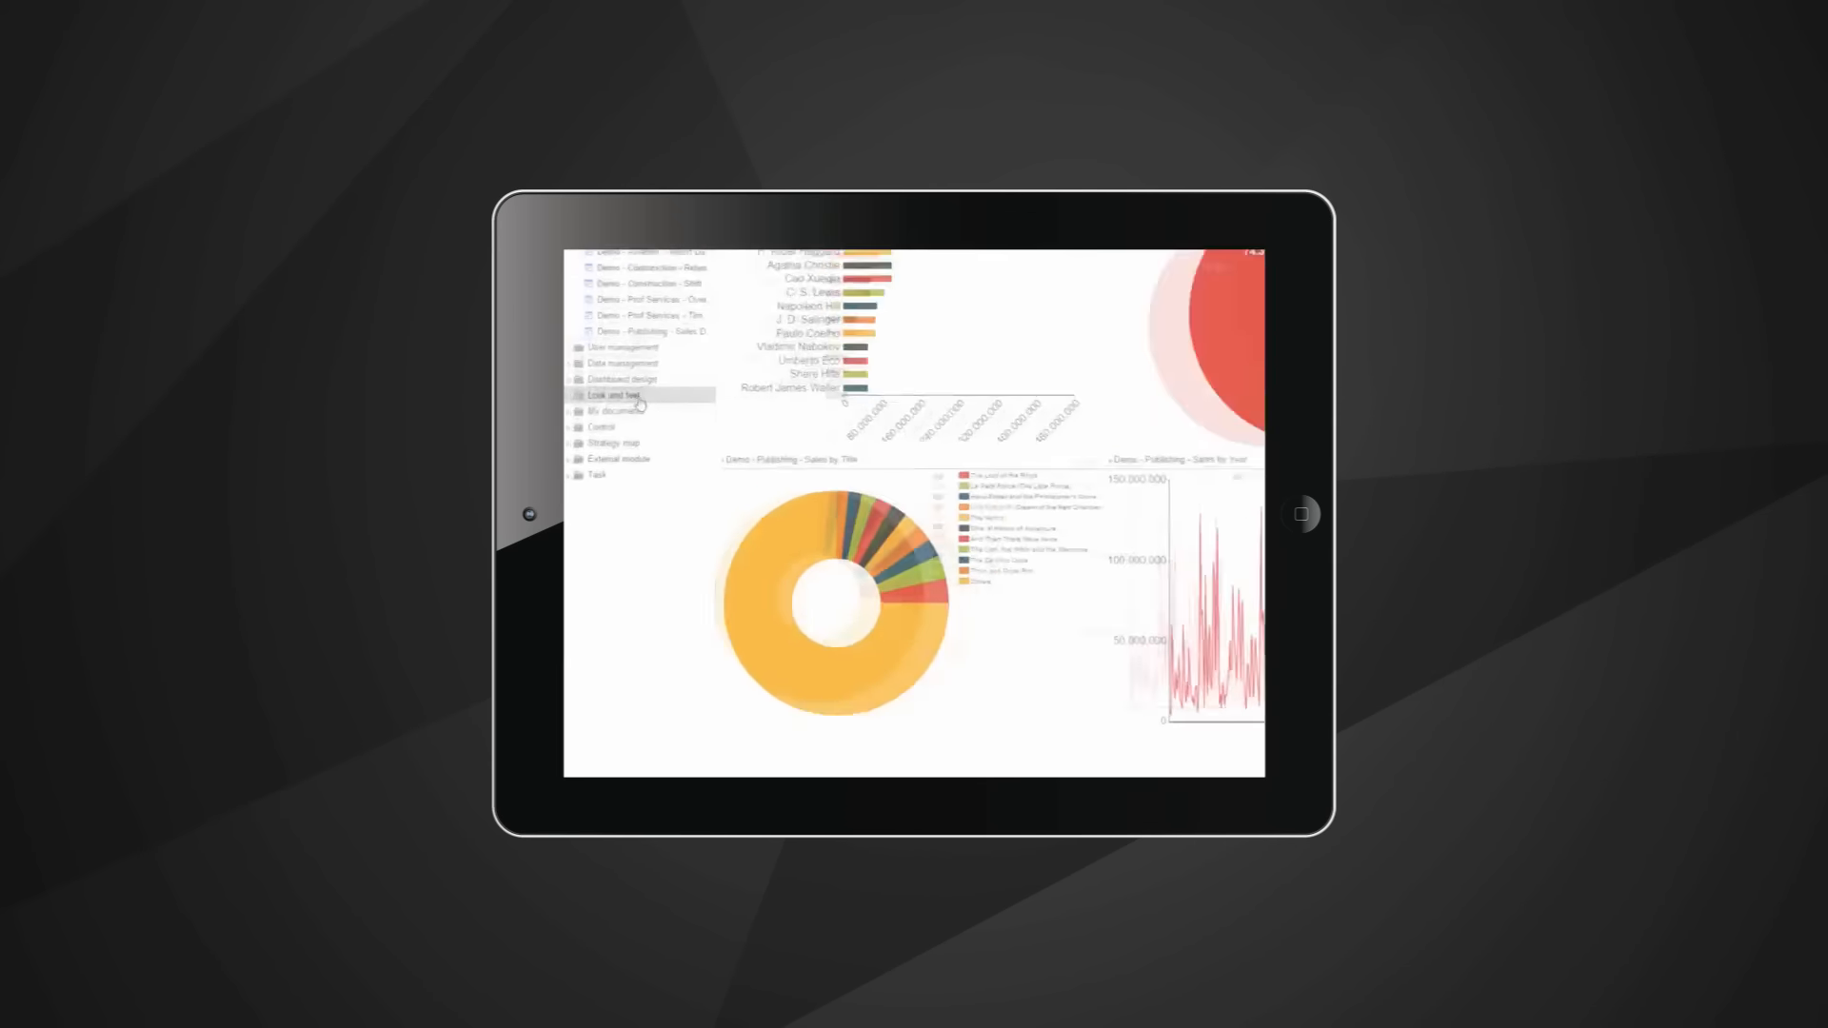
Expand the Dashboard design folder to list Control panel, Dashboard, Report and other items.
left_click(623, 379)
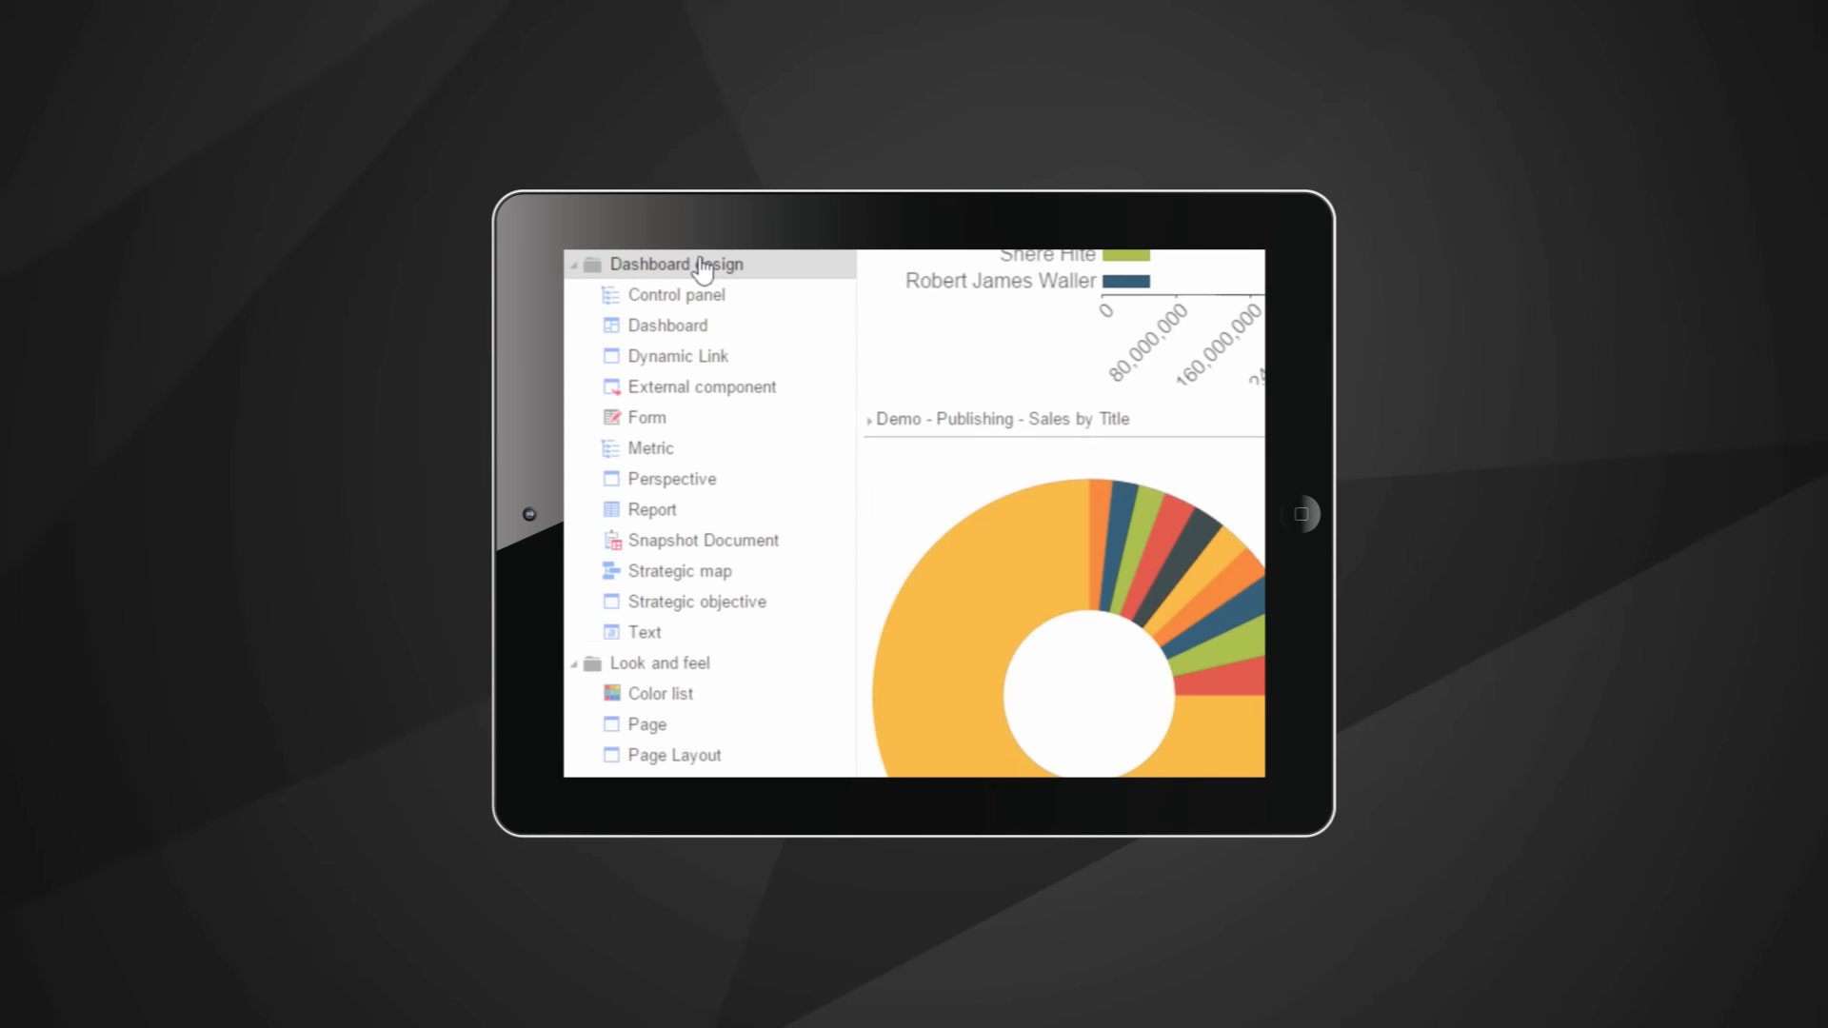